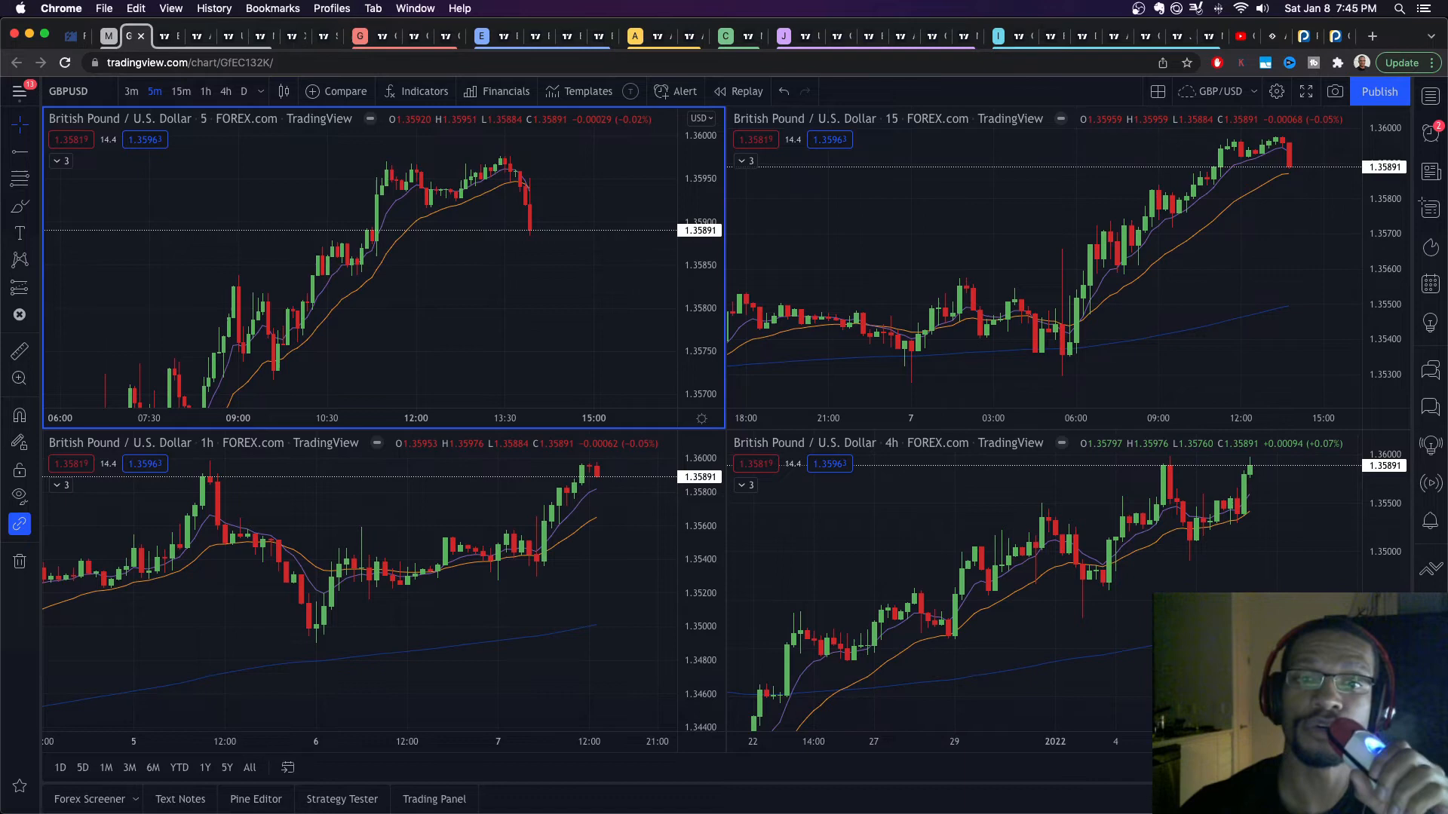
mouse_move(923, 333)
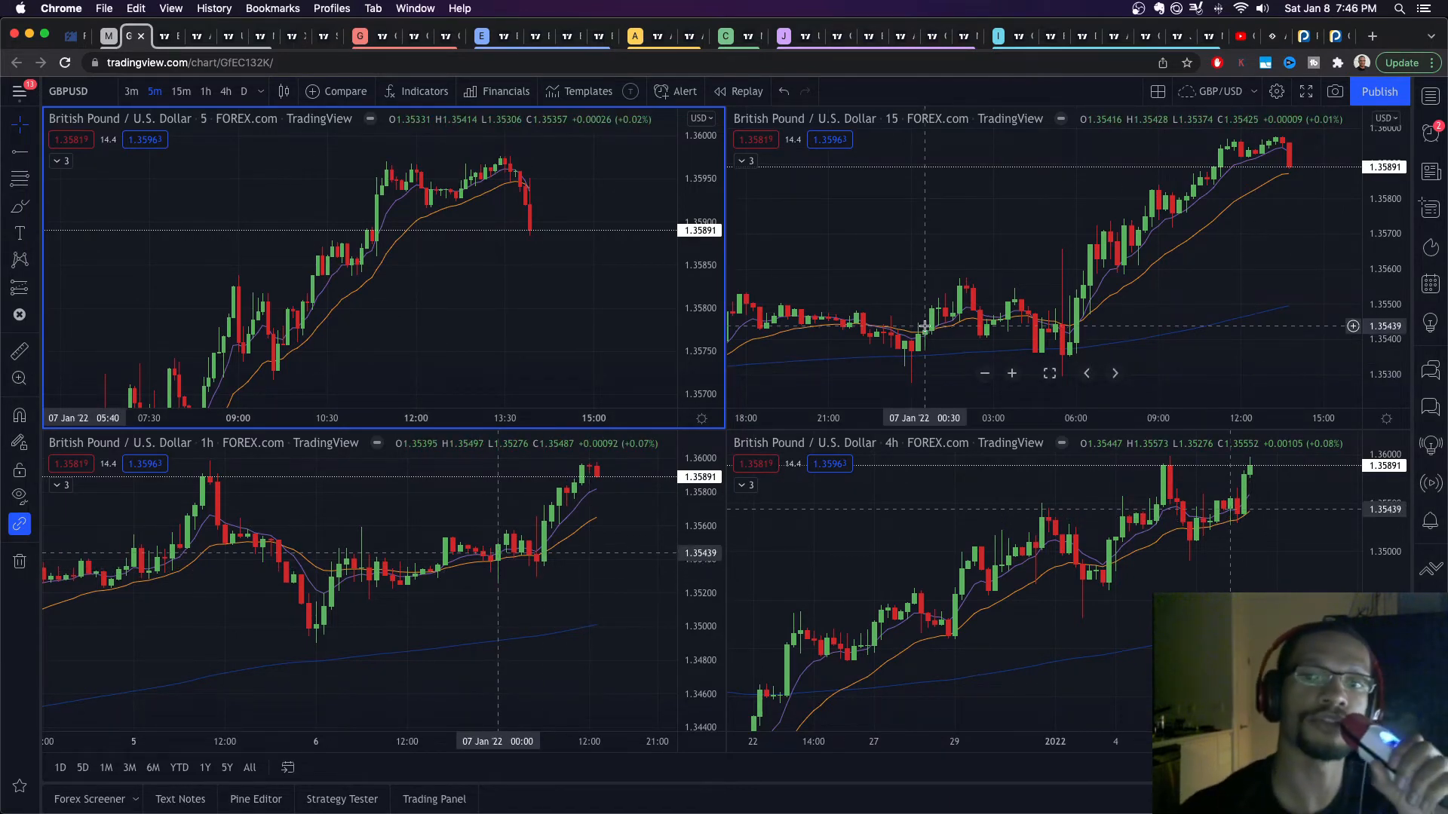
mouse_move(1077, 451)
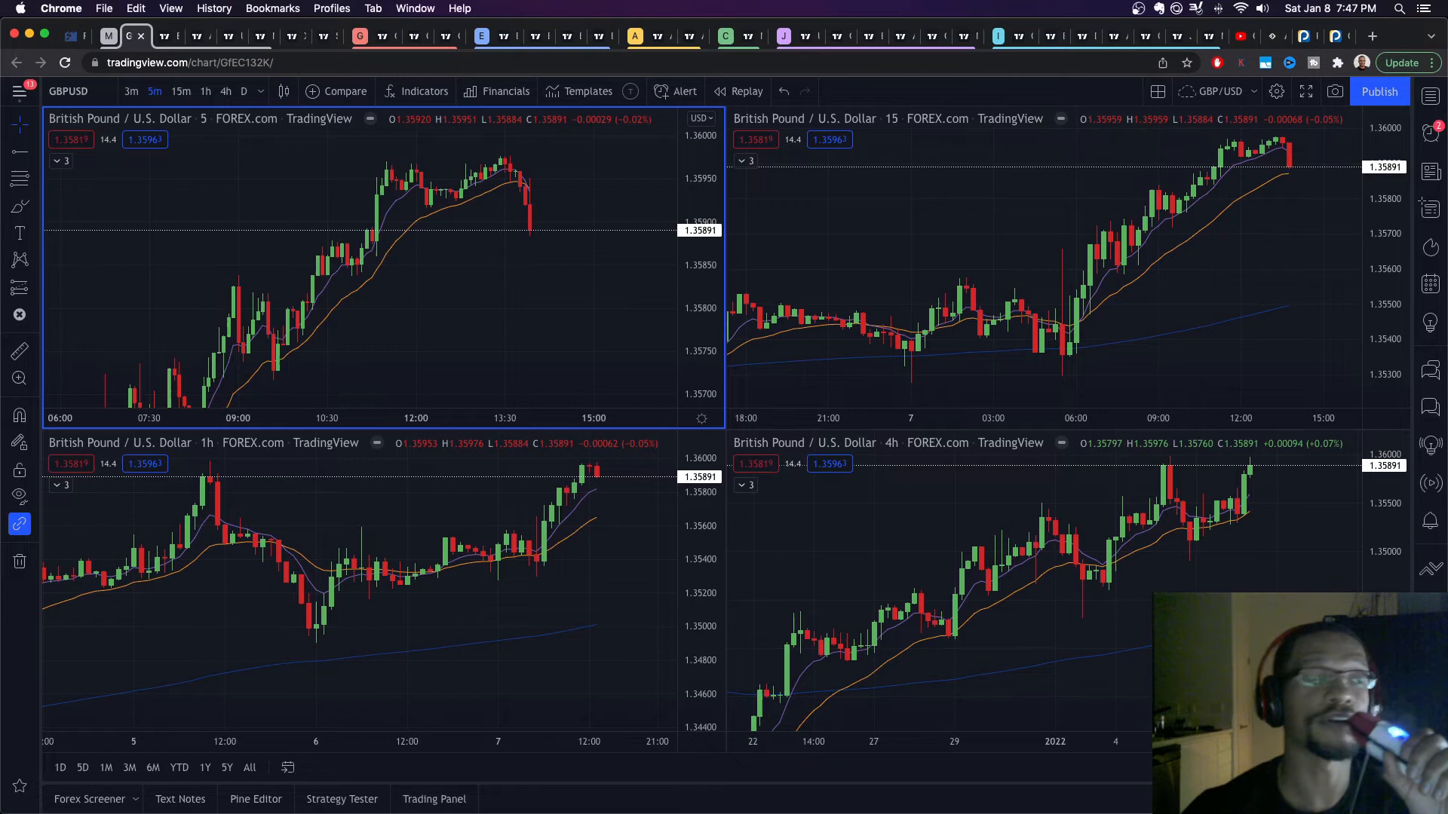
mouse_move(1240, 265)
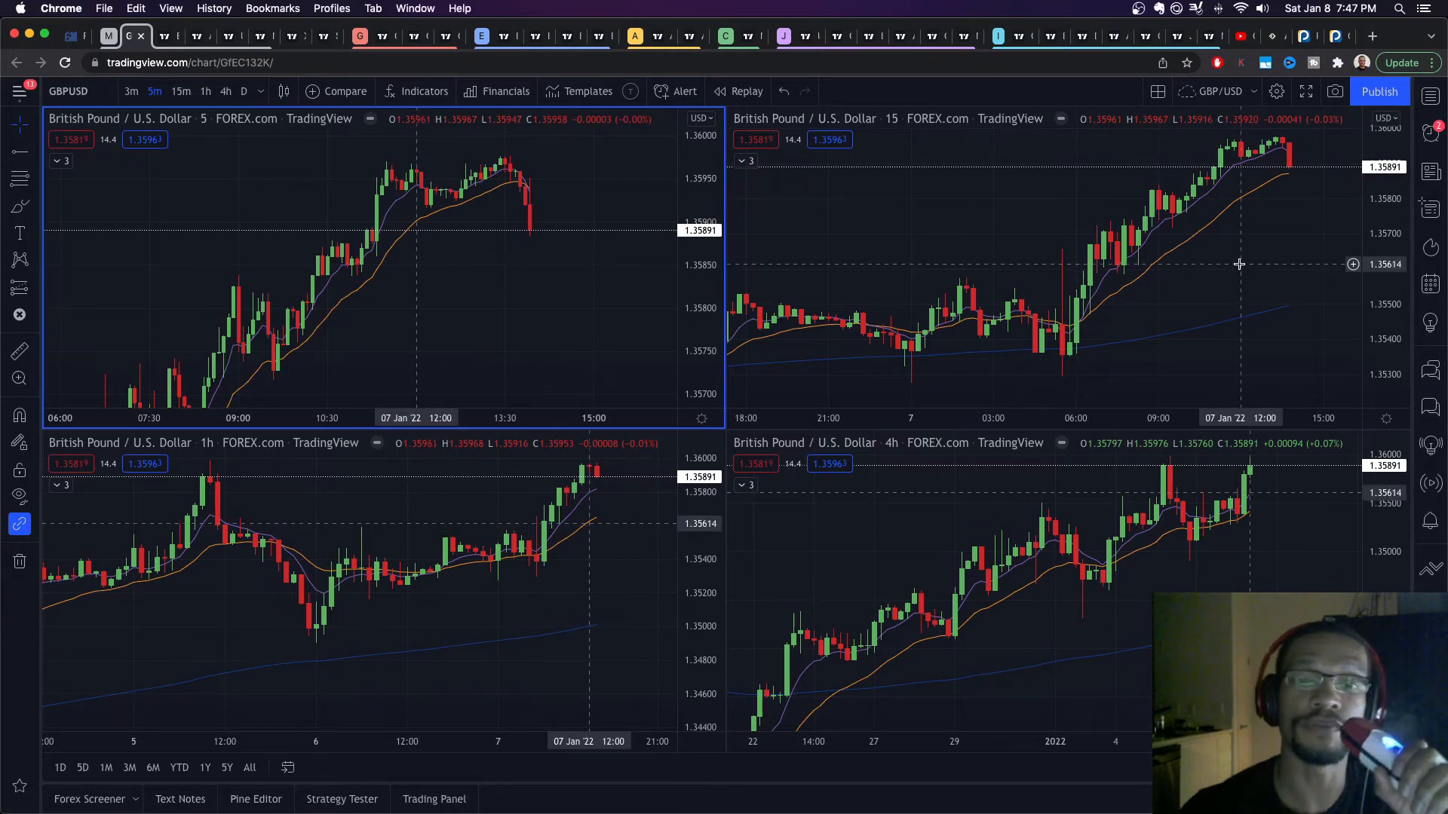